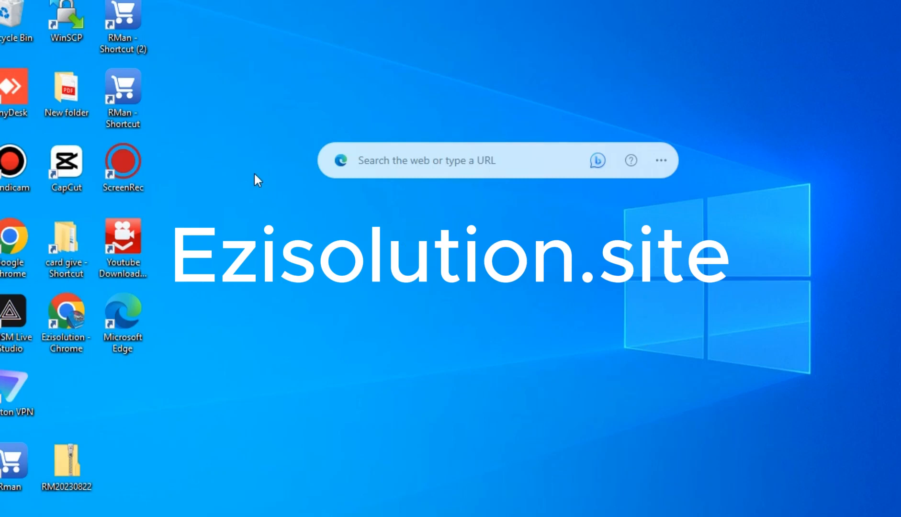
{"action": "mouse_move", "coordinate": [169, 133]}
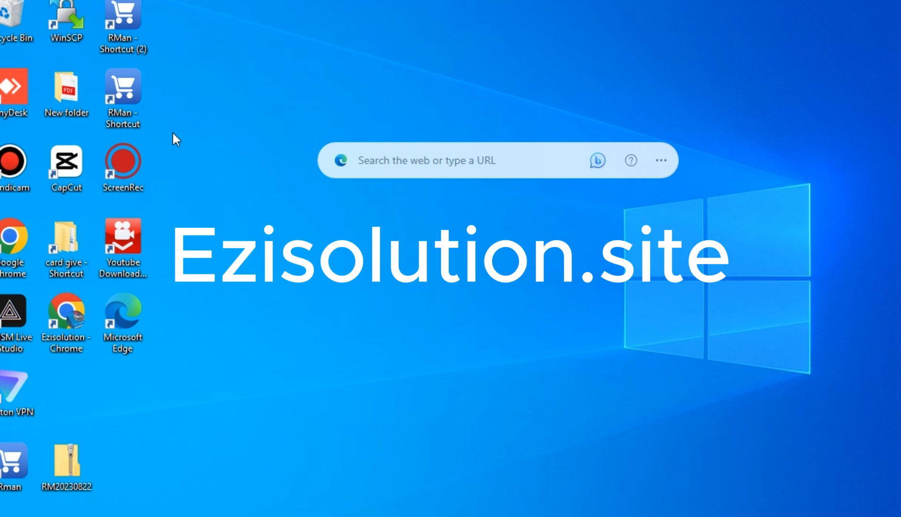
Open the RMan shortcut's file location, the E:\digi\gg folder, via its Properties.
{"action": "left_click", "coordinate": [123, 89]}
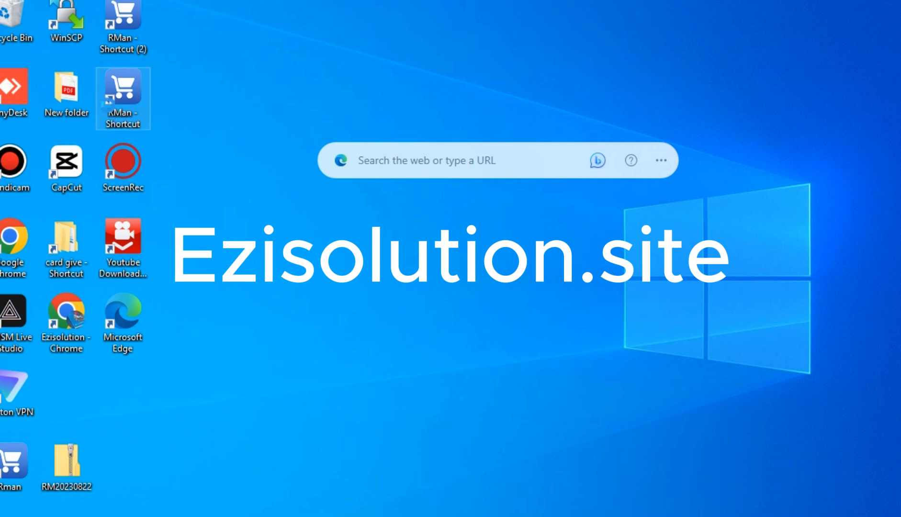
{"action": "right_click", "coordinate": [123, 89]}
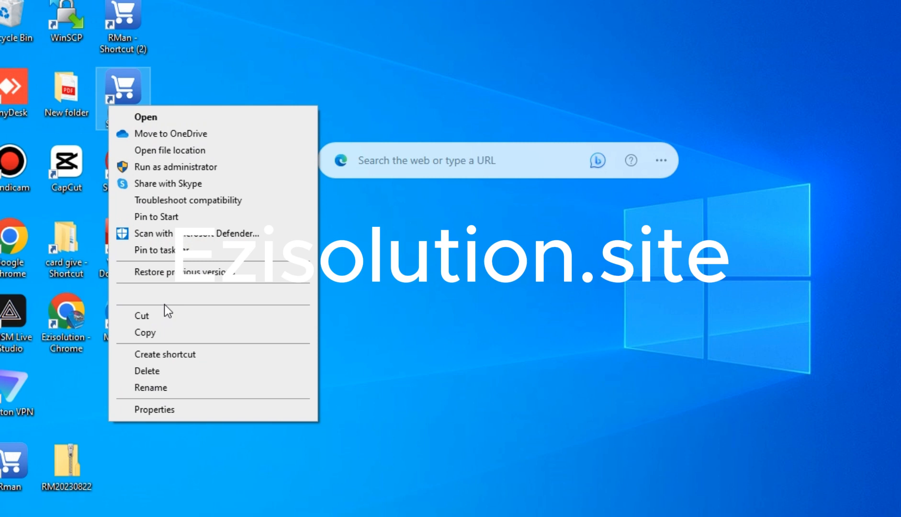
{"action": "left_click", "coordinate": [167, 414]}
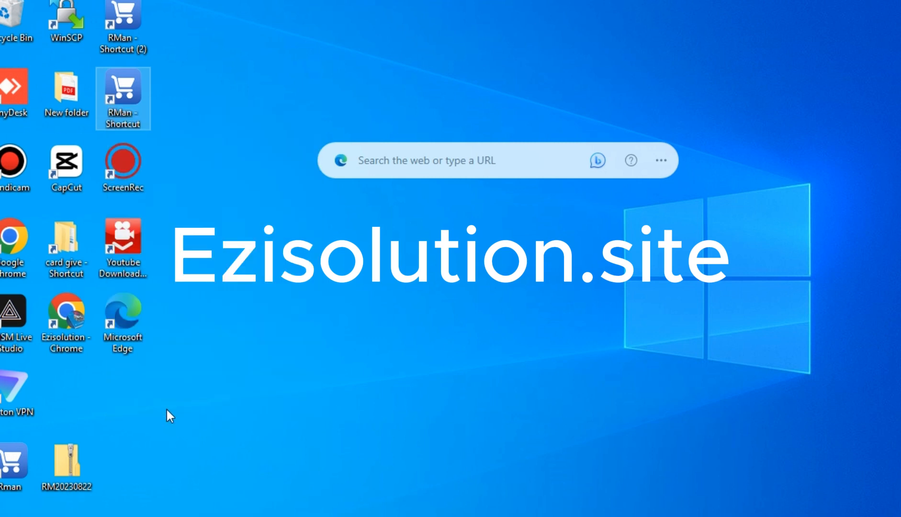
{"action": "mouse_move", "coordinate": [242, 236]}
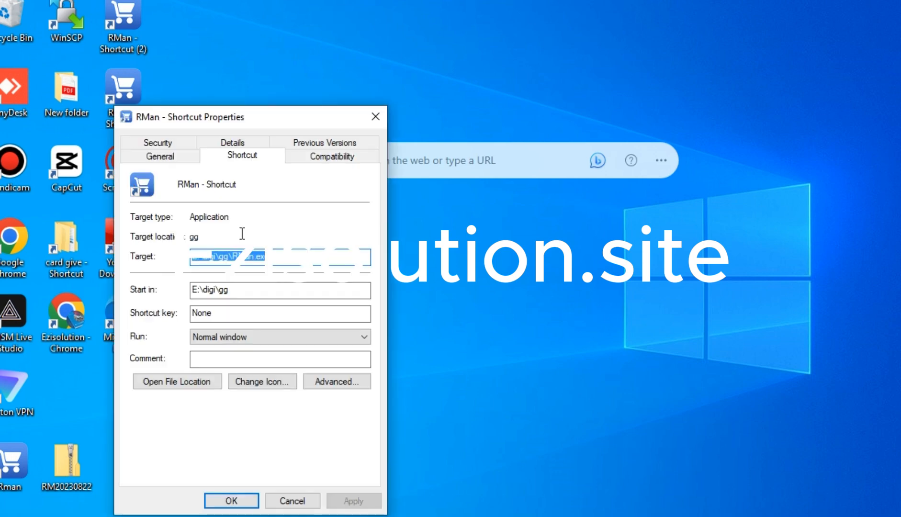
{"action": "left_click", "coordinate": [177, 381]}
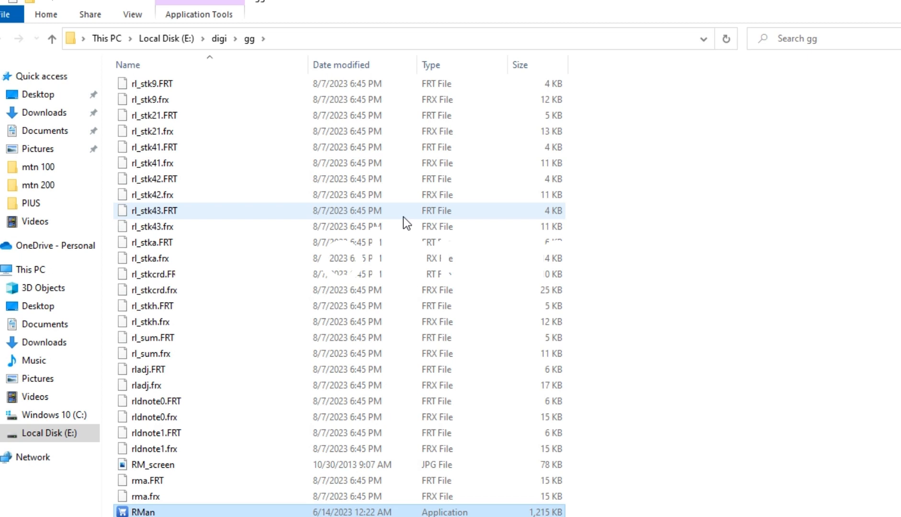
{"action": "mouse_move", "coordinate": [402, 214]}
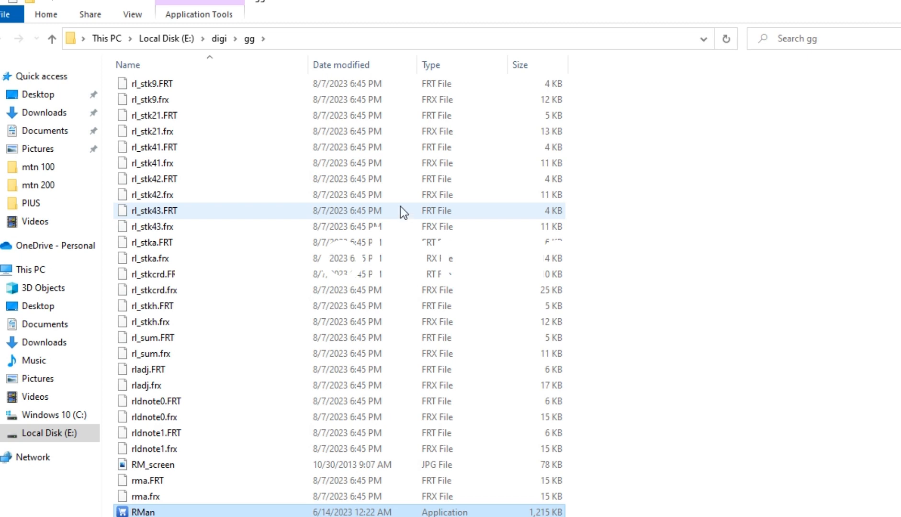
Locate the Barc128c TrueType font file at the top of the gg folder listing.
{"action": "left_click", "coordinate": [152, 194]}
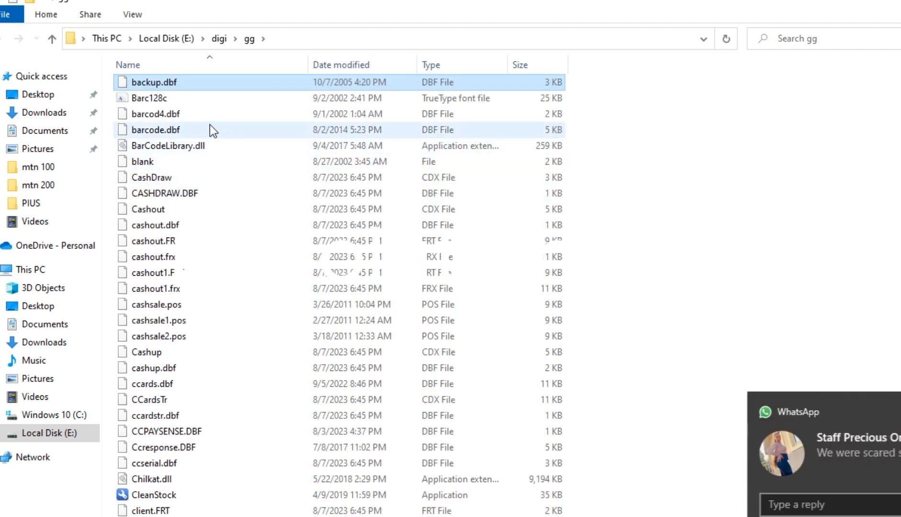
{"action": "mouse_move", "coordinate": [158, 103]}
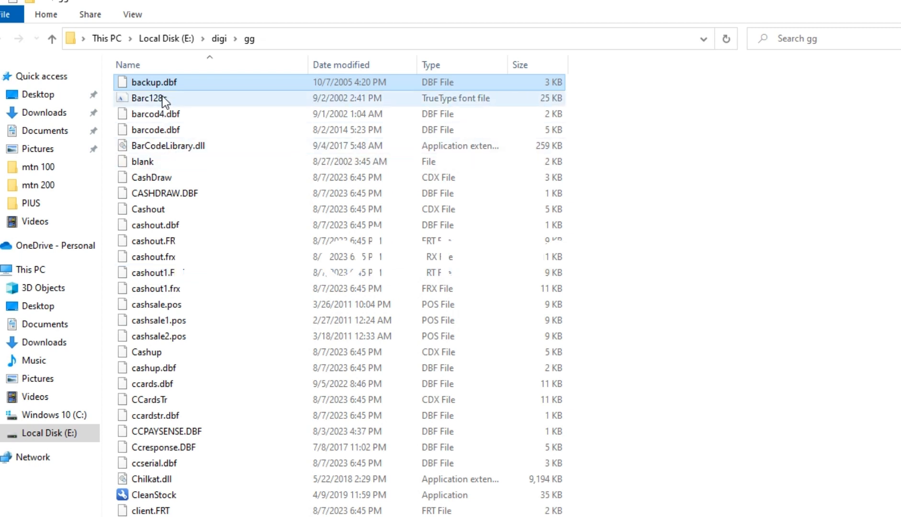
{"action": "mouse_move", "coordinate": [172, 102]}
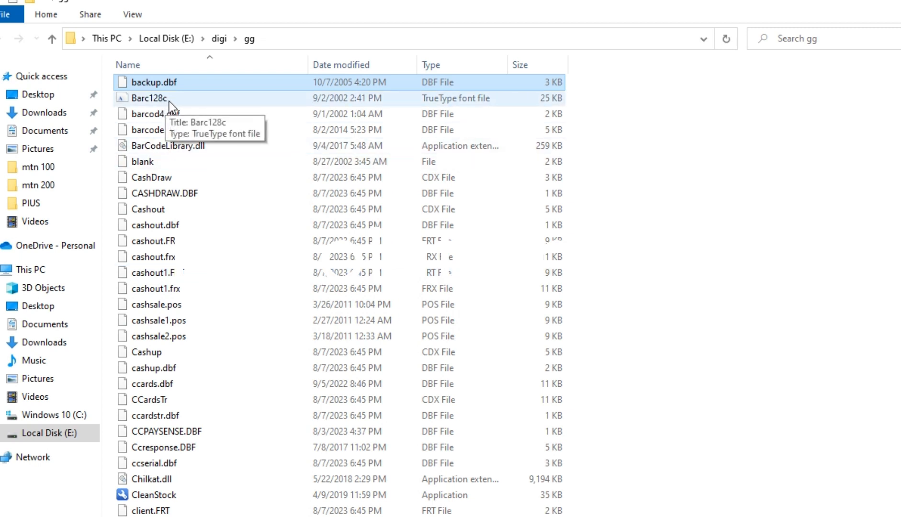
{"action": "mouse_move", "coordinate": [194, 105]}
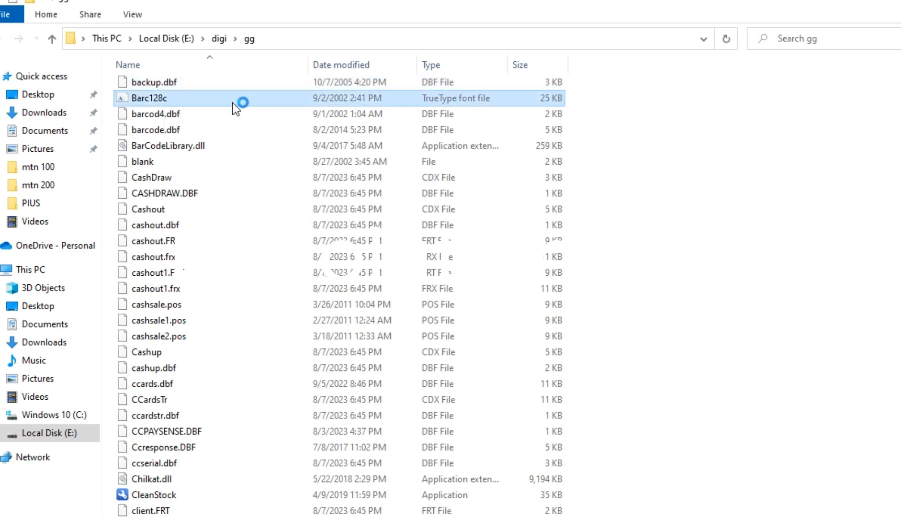
Install the Barc128c barcode font from Font Viewer and close the preview.
{"action": "double_click", "coordinate": [148, 98]}
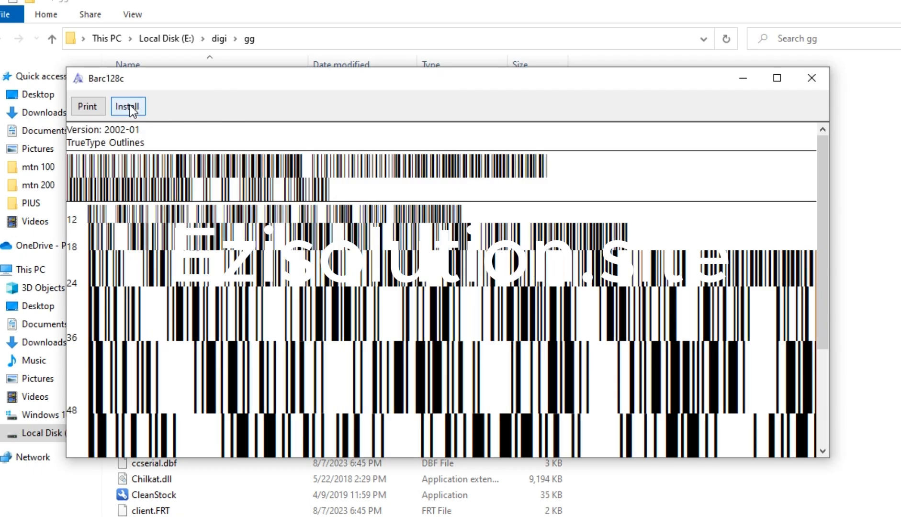
{"action": "left_click", "coordinate": [127, 106]}
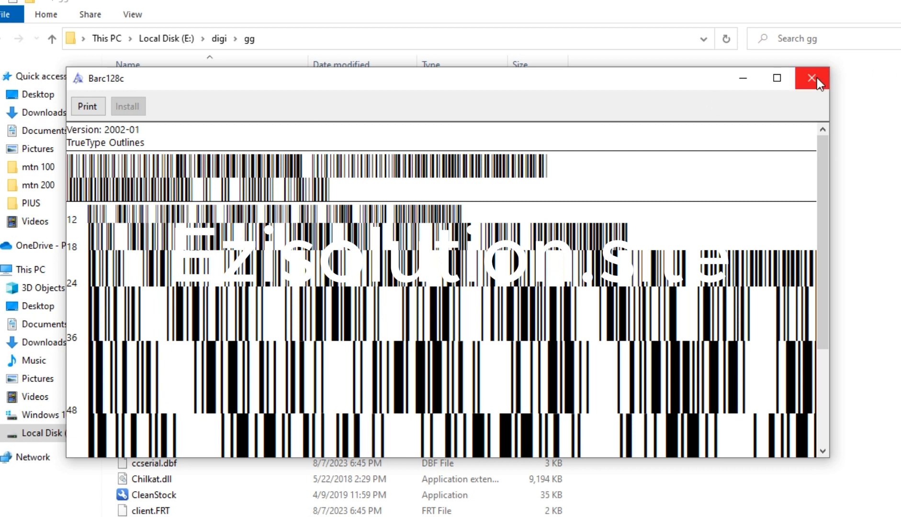
{"action": "left_click", "coordinate": [810, 78]}
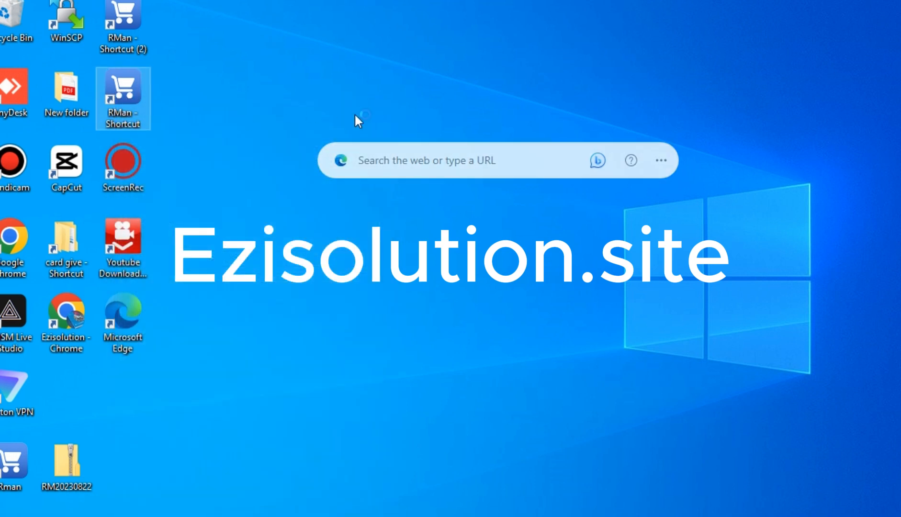
{"action": "mouse_move", "coordinate": [497, 232]}
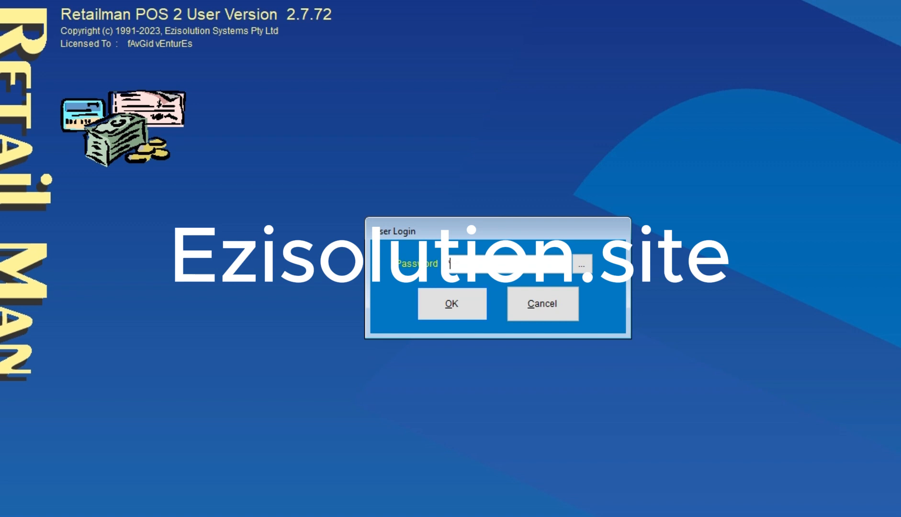
Enter the password in the RMan User Login dialog and log in.
{"action": "type", "text": "*****"}
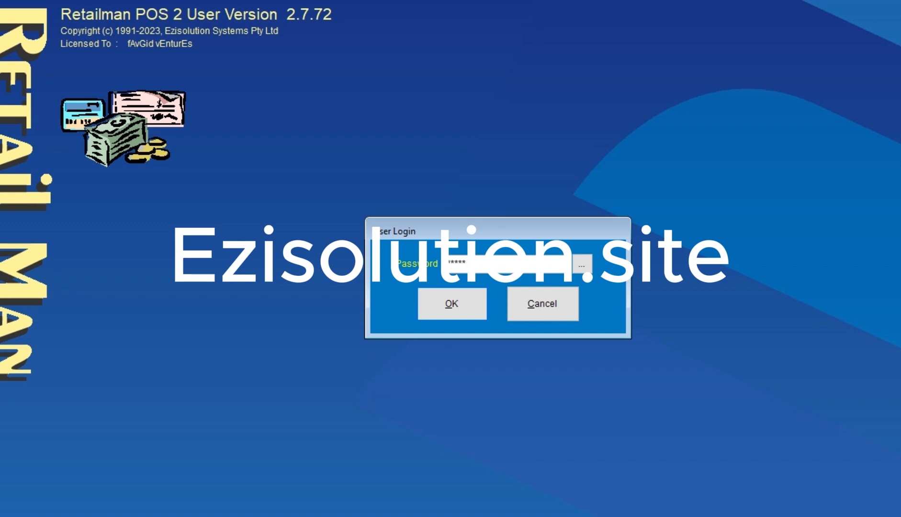
{"action": "type", "text": "**"}
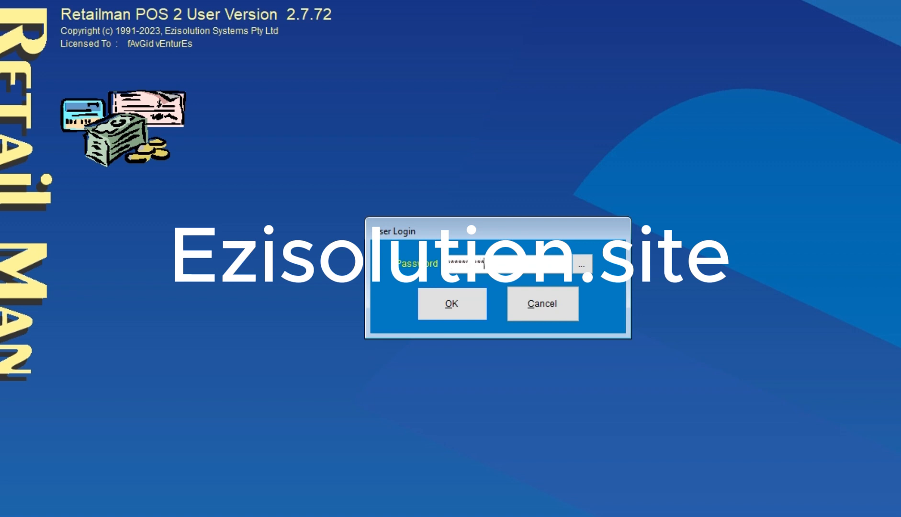
{"action": "type", "text": "****"}
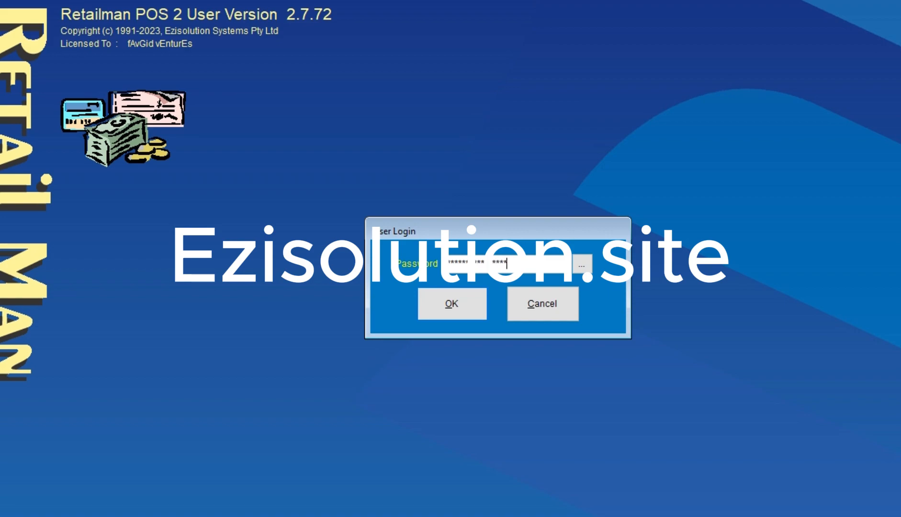
{"action": "left_click", "coordinate": [451, 303]}
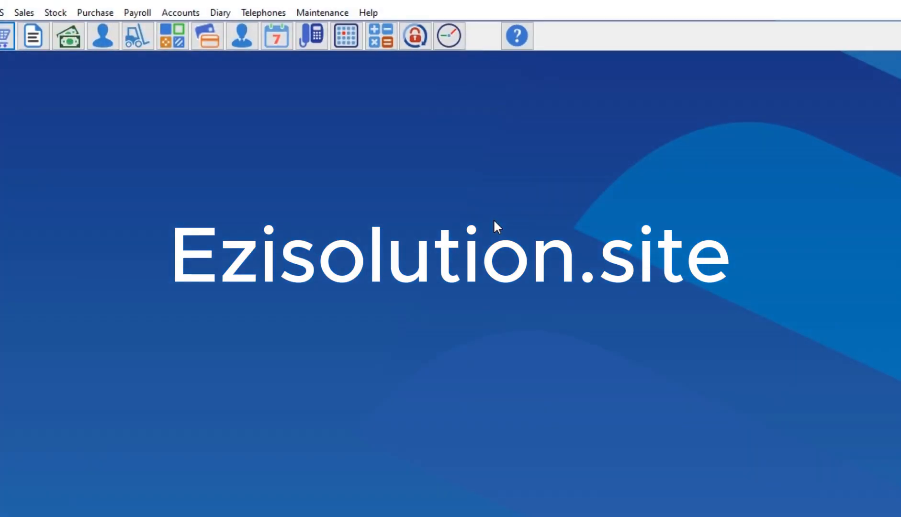
{"action": "mouse_move", "coordinate": [339, 96]}
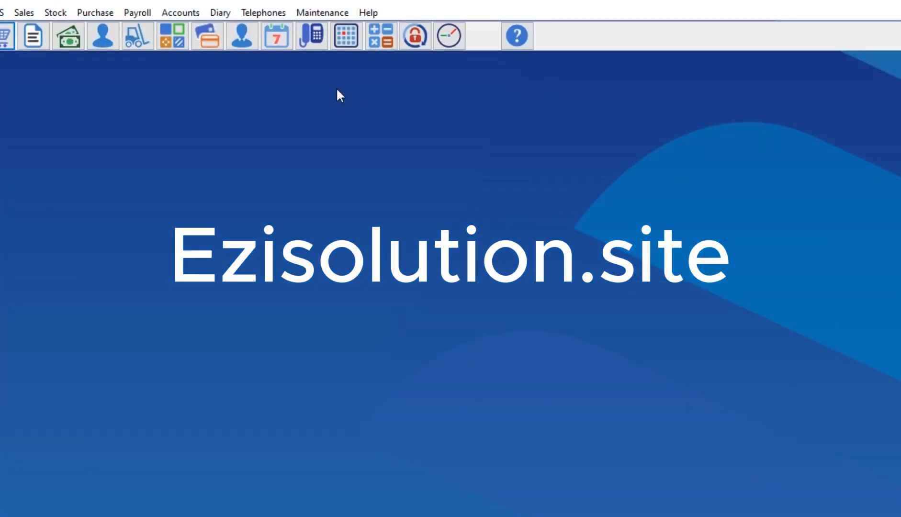
Open Stock > Stock Labels Printing.
{"action": "left_click", "coordinate": [54, 12]}
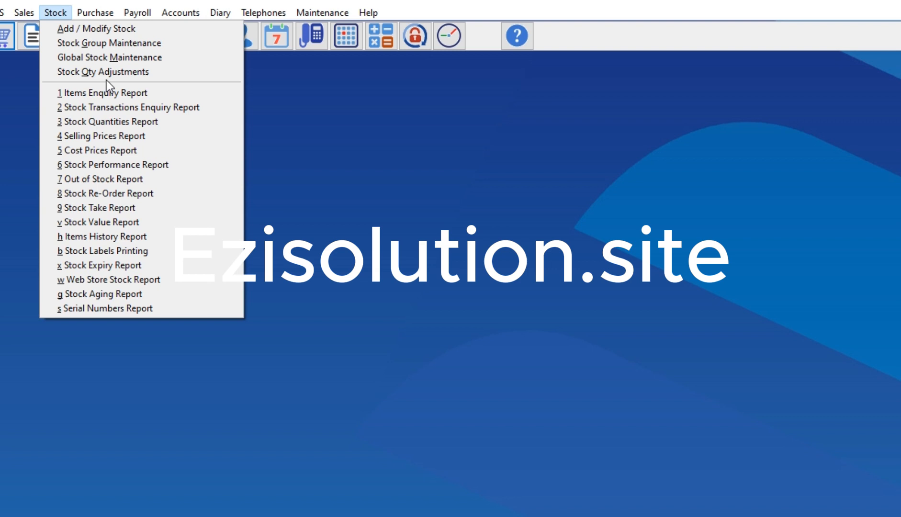
{"action": "mouse_move", "coordinate": [89, 200]}
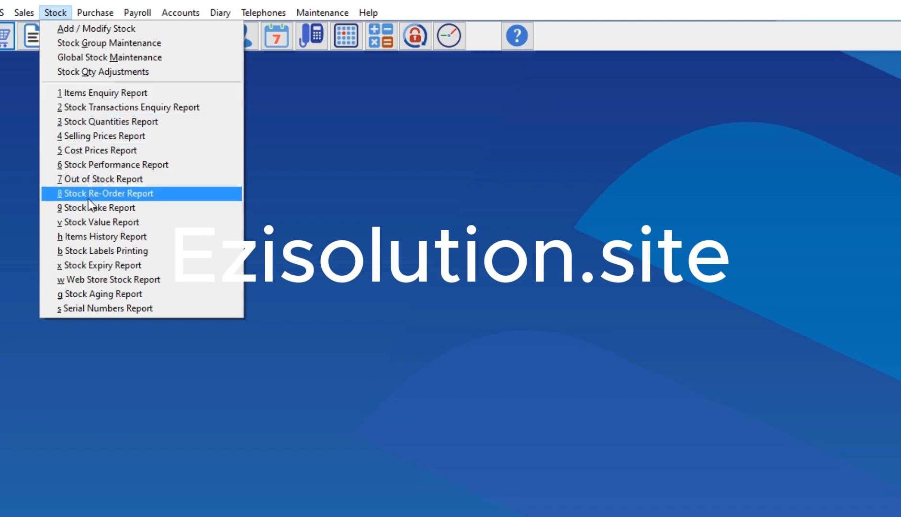
{"action": "mouse_move", "coordinate": [93, 196]}
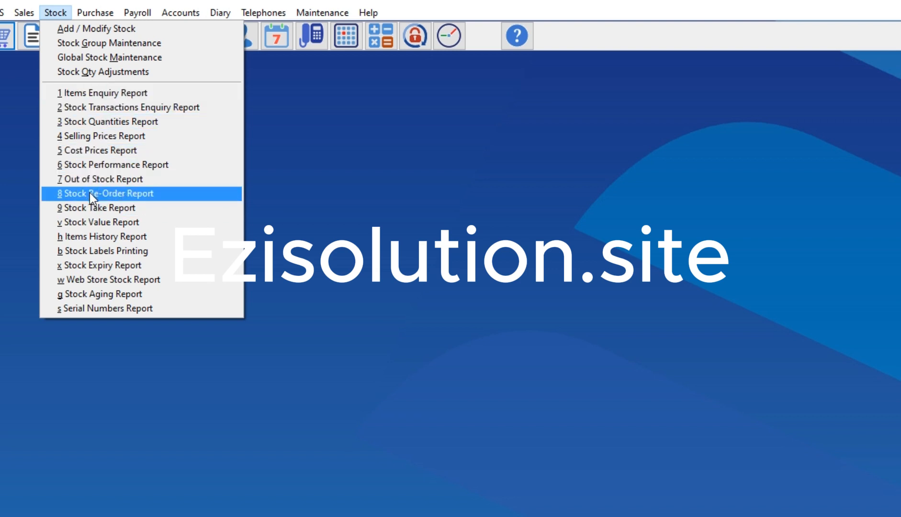
{"action": "mouse_move", "coordinate": [93, 241]}
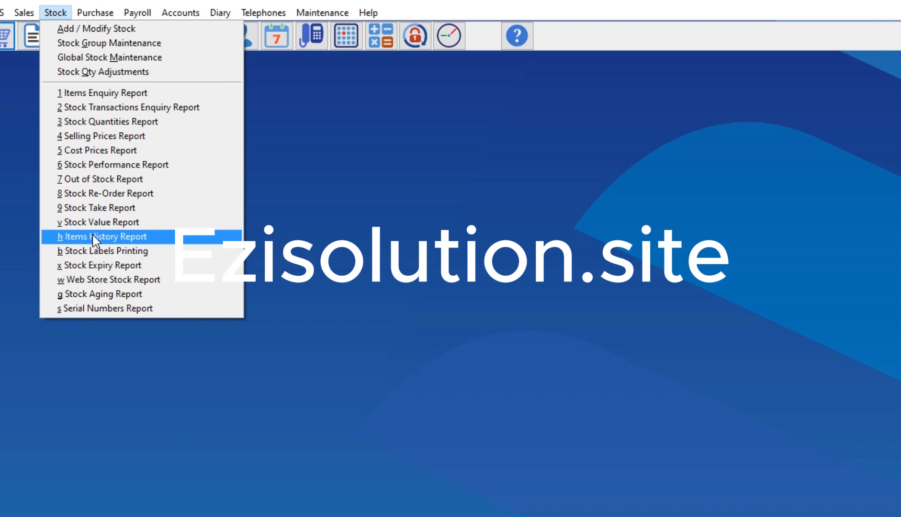
{"action": "left_click", "coordinate": [101, 236]}
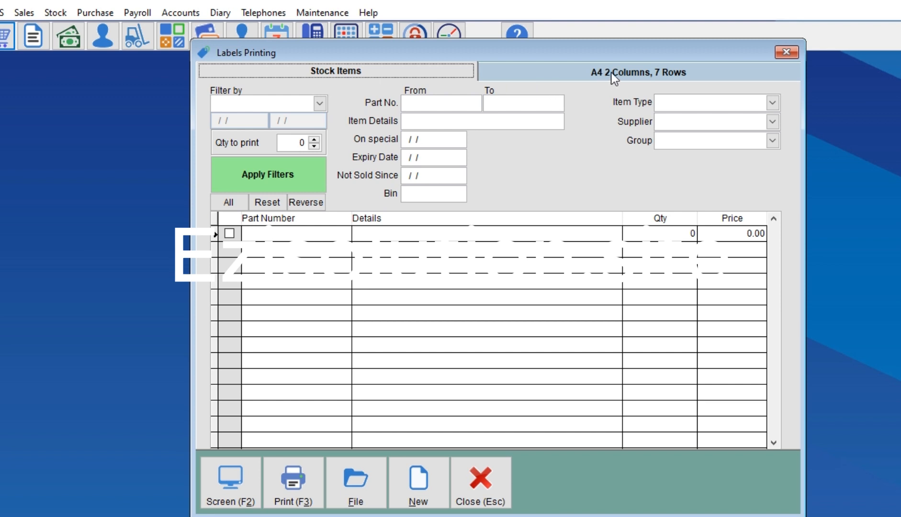
View the A4 2 Columns, 7 Rows label layout and barcode preview.
{"action": "left_click", "coordinate": [637, 74]}
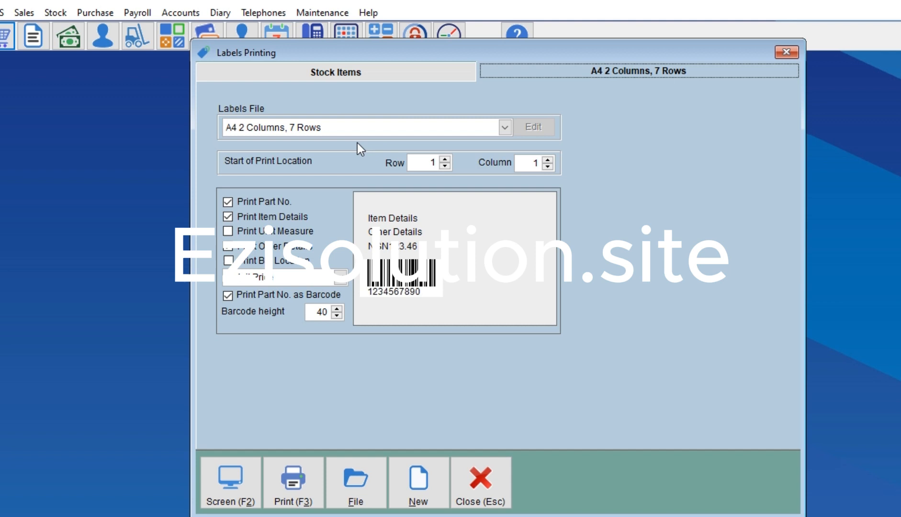
{"action": "mouse_move", "coordinate": [421, 142]}
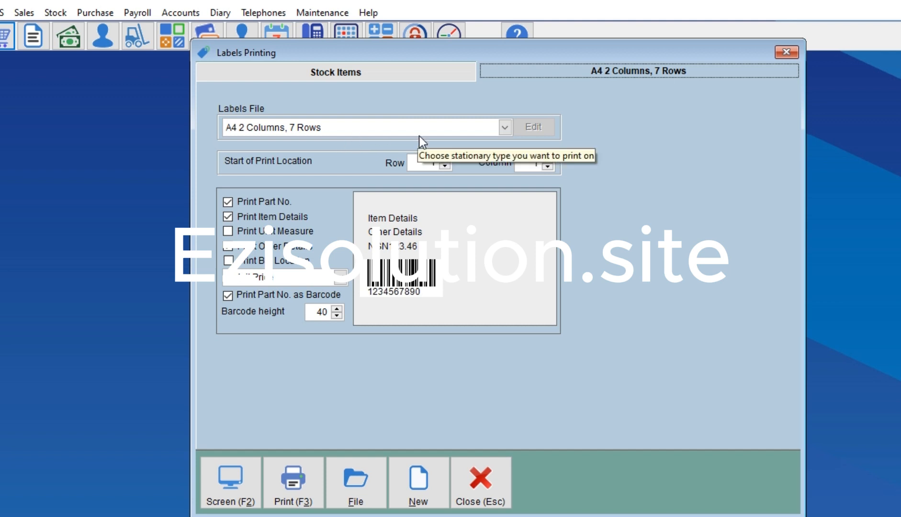
{"action": "mouse_move", "coordinate": [486, 142]}
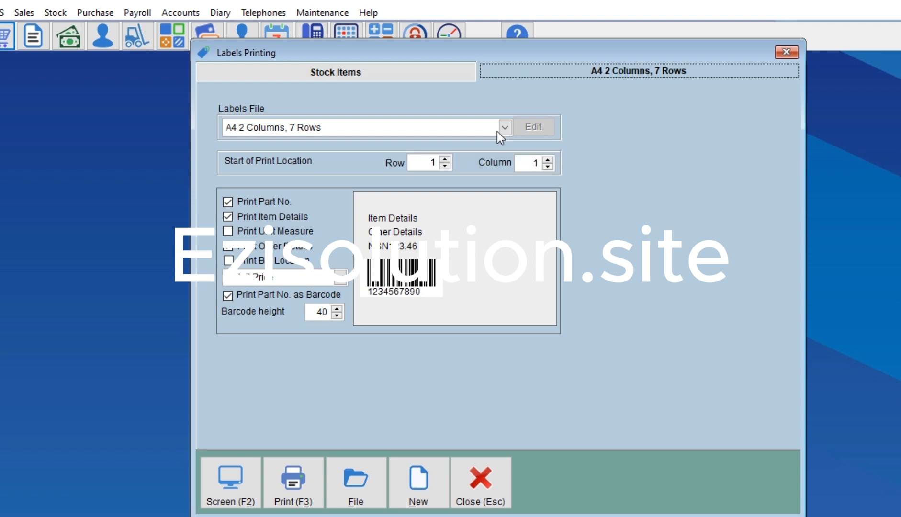
{"action": "mouse_move", "coordinate": [469, 371]}
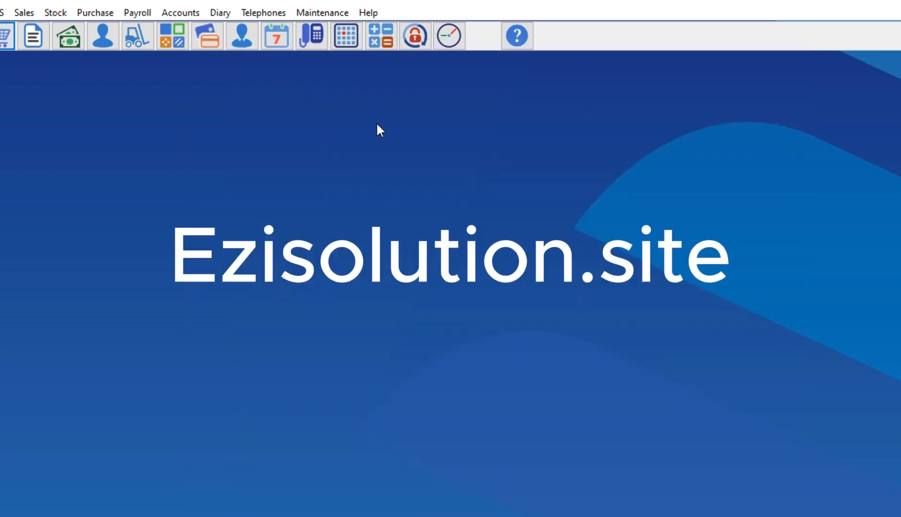
Open the Maintenance menu, dismiss it, and reopen it.
{"action": "left_click", "coordinate": [322, 12]}
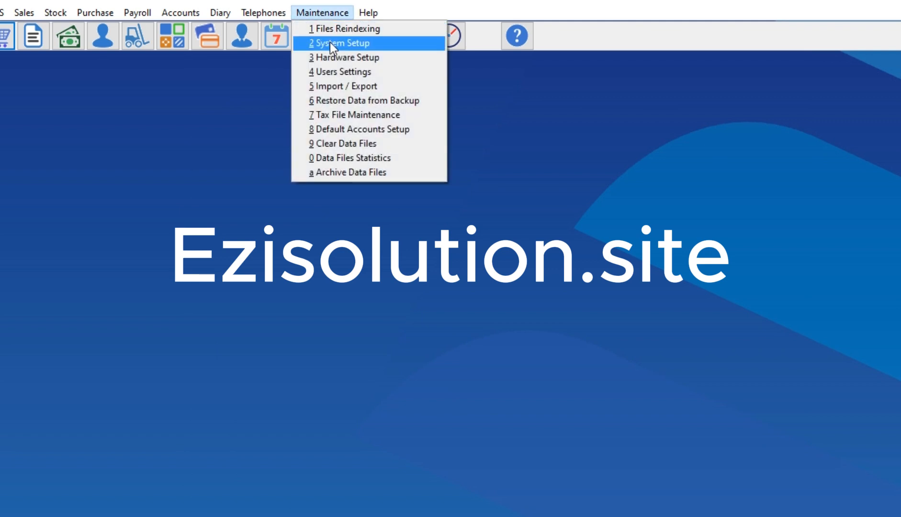
{"action": "left_click", "coordinate": [342, 43]}
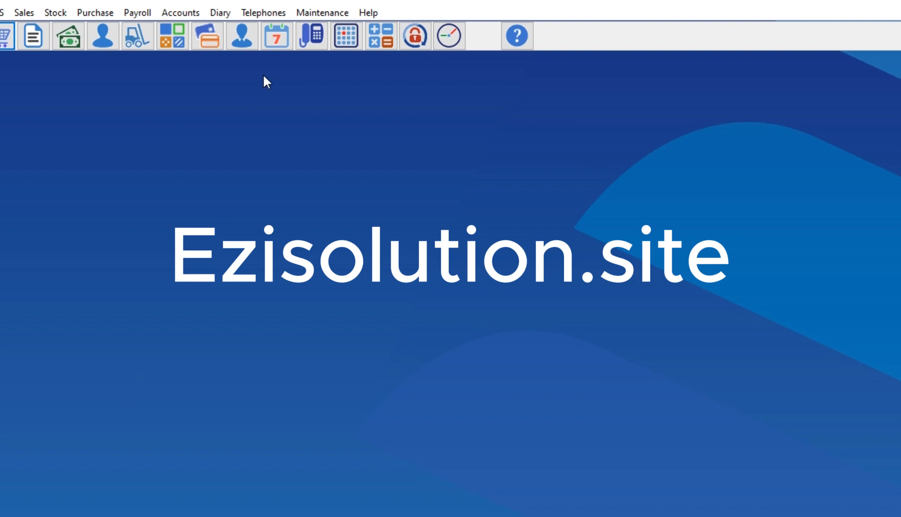
{"action": "left_click", "coordinate": [322, 13]}
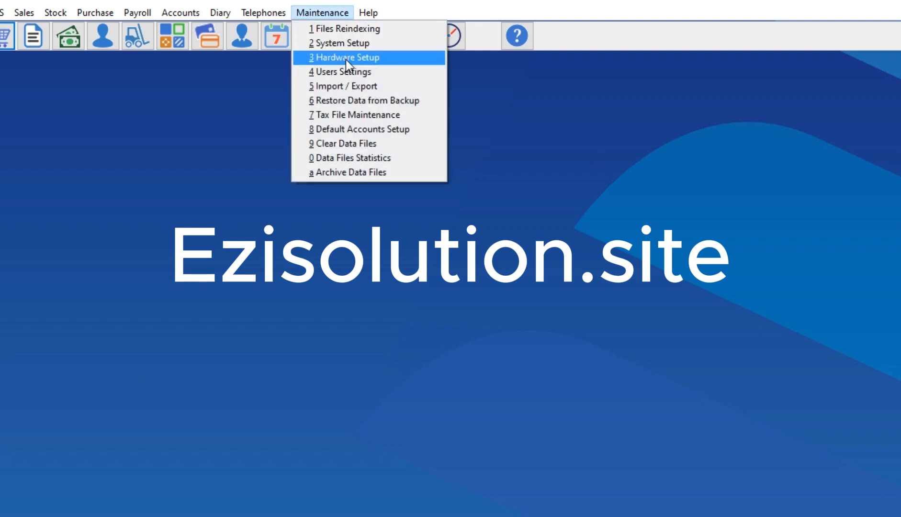
In Hardware Setup, set the Labels Printer to Xprinter XP-365B and close.
{"action": "left_click", "coordinate": [347, 58]}
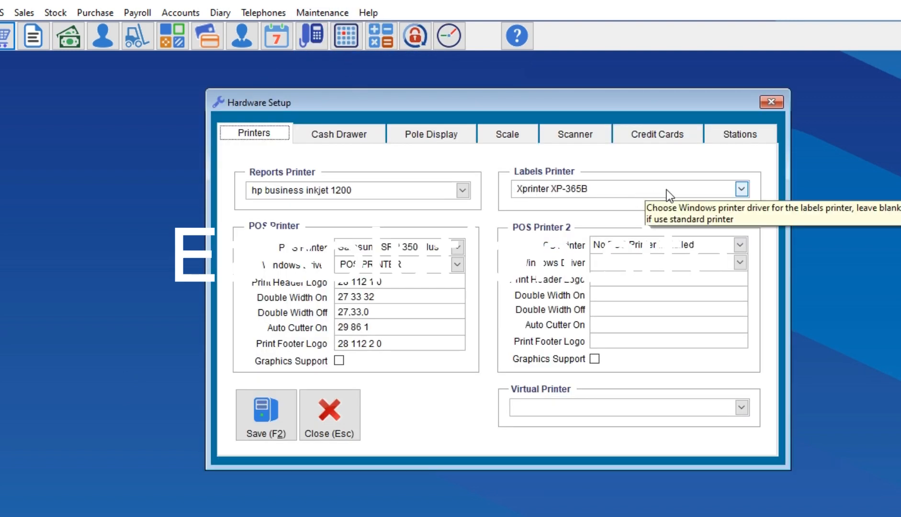
{"action": "left_click", "coordinate": [740, 187]}
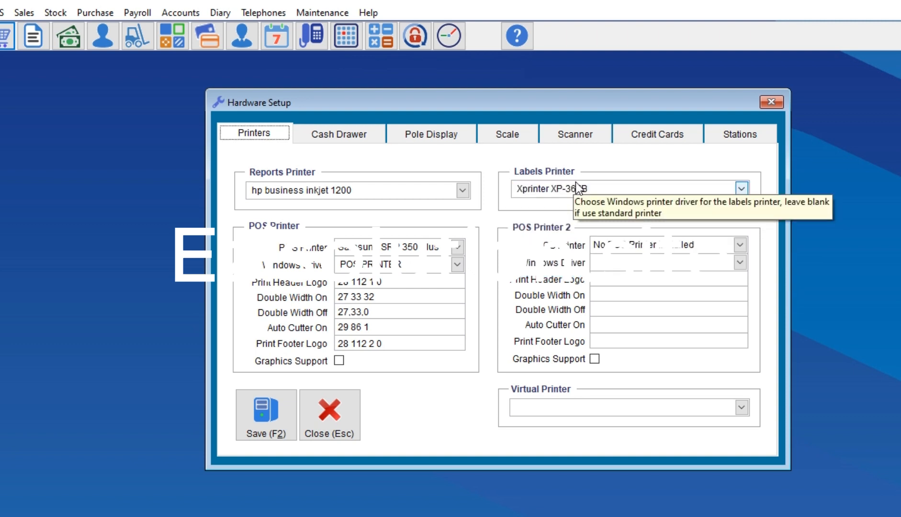
{"action": "left_click", "coordinate": [740, 187]}
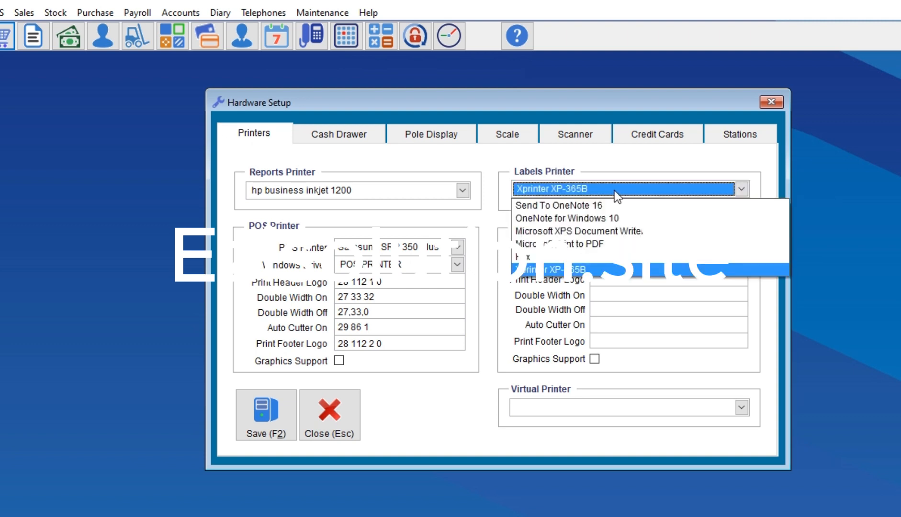
{"action": "mouse_move", "coordinate": [545, 290]}
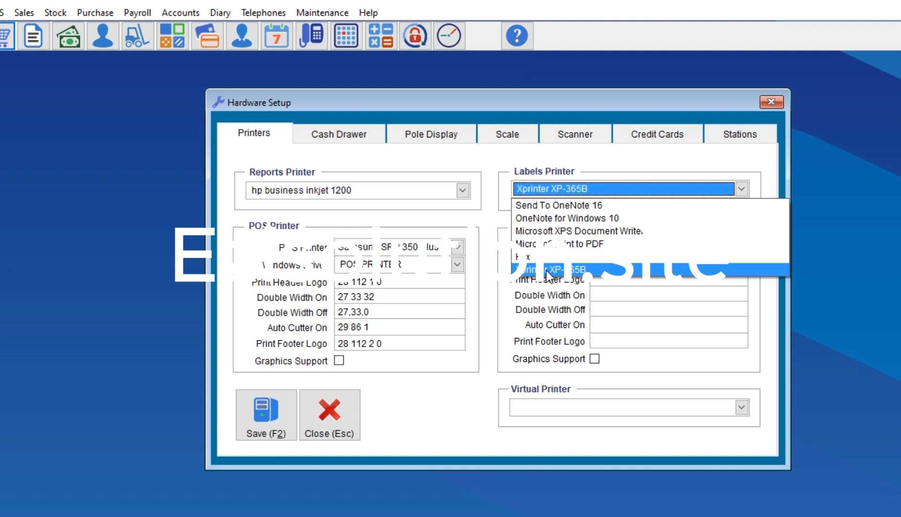
{"action": "left_click", "coordinate": [553, 281]}
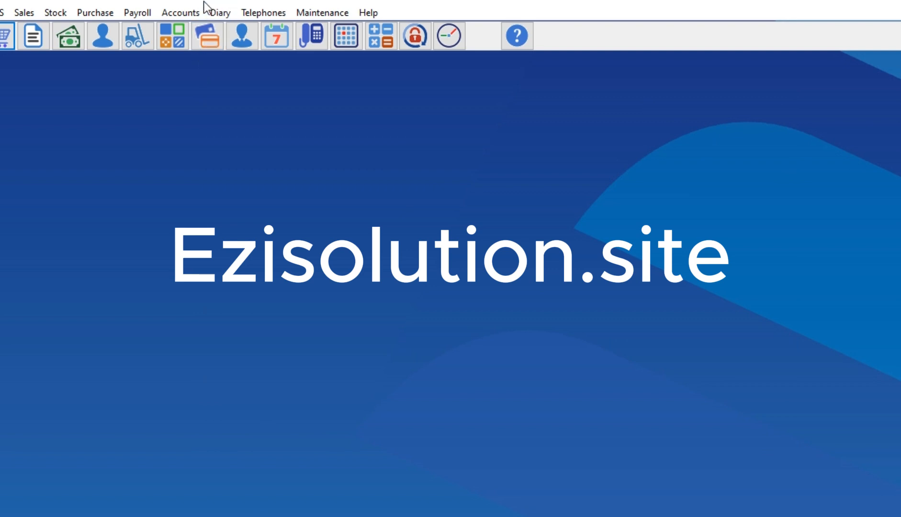
Reopen Stock Labels Printing on the A4 2 Columns, 7 Rows layout tab.
{"action": "left_click", "coordinate": [55, 12]}
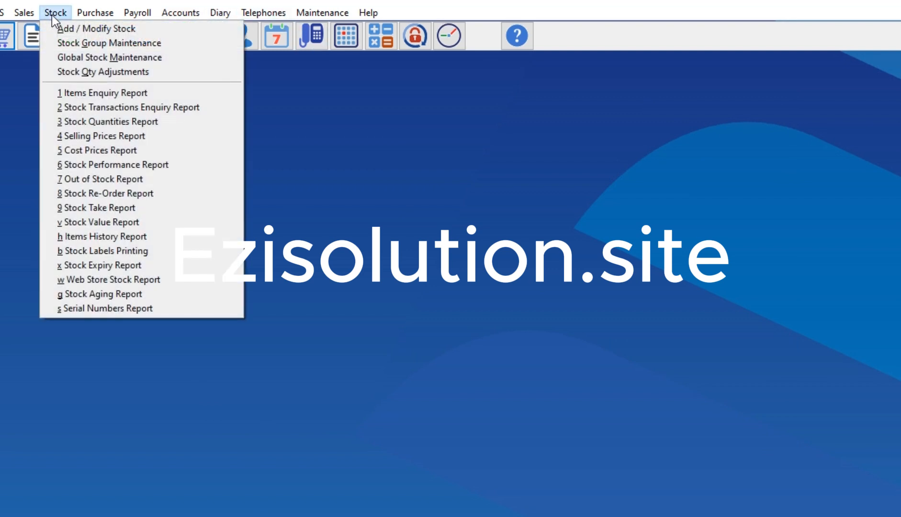
{"action": "mouse_move", "coordinate": [106, 193]}
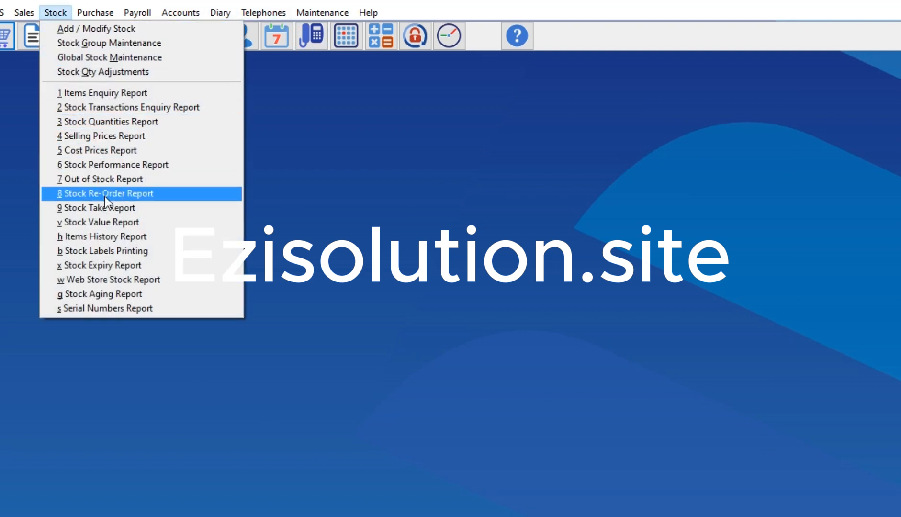
{"action": "mouse_move", "coordinate": [123, 265]}
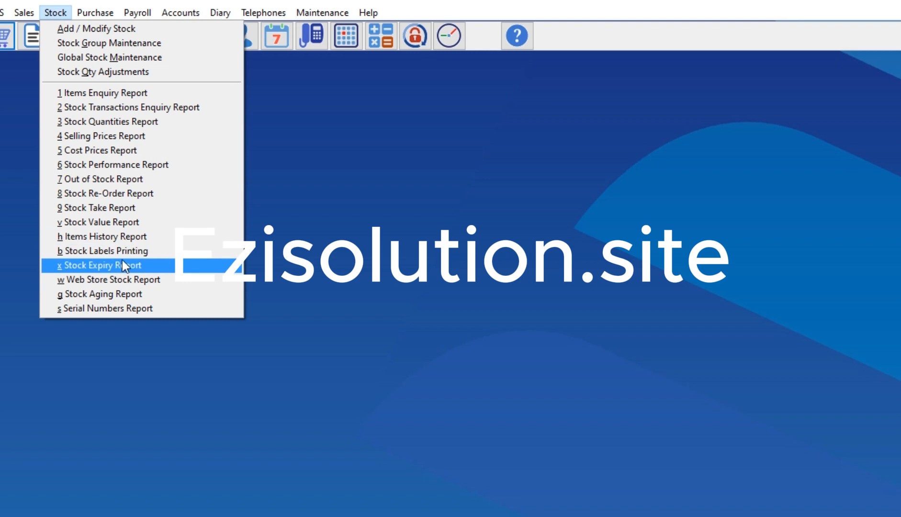
{"action": "mouse_move", "coordinate": [124, 251]}
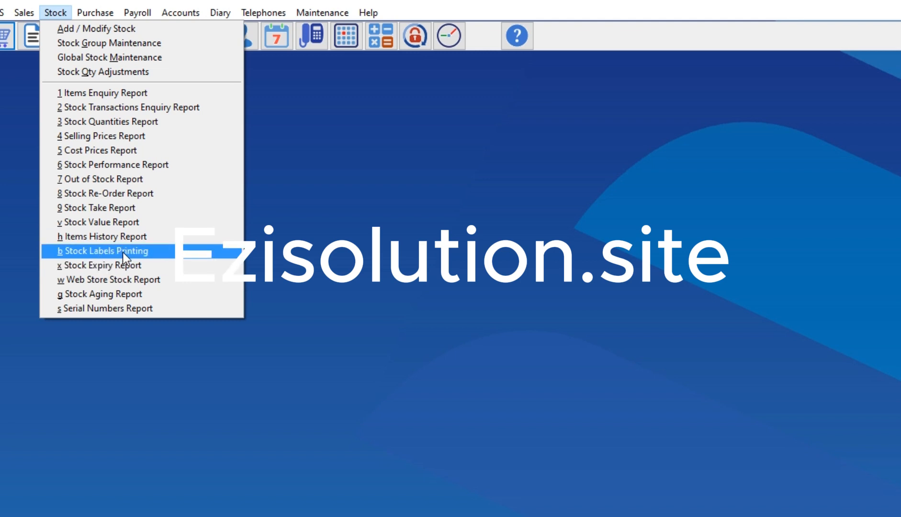
{"action": "left_click", "coordinate": [101, 251]}
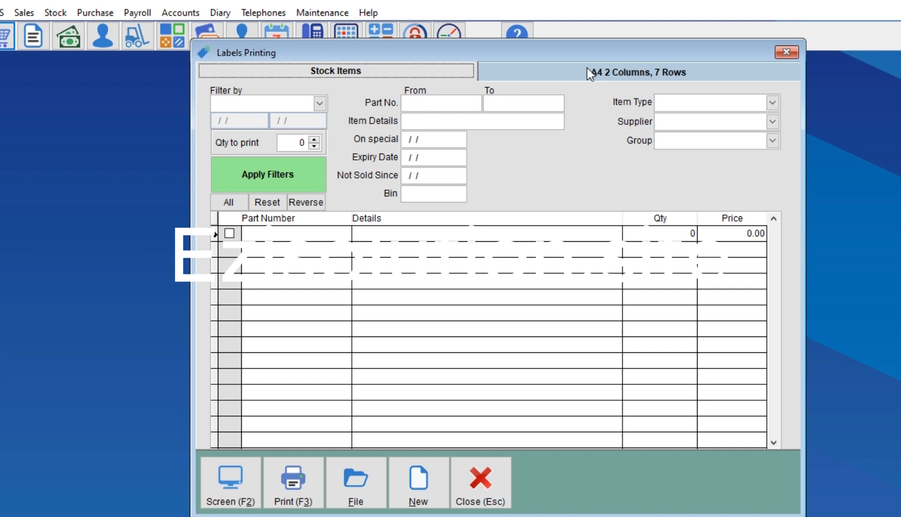
{"action": "left_click", "coordinate": [637, 72]}
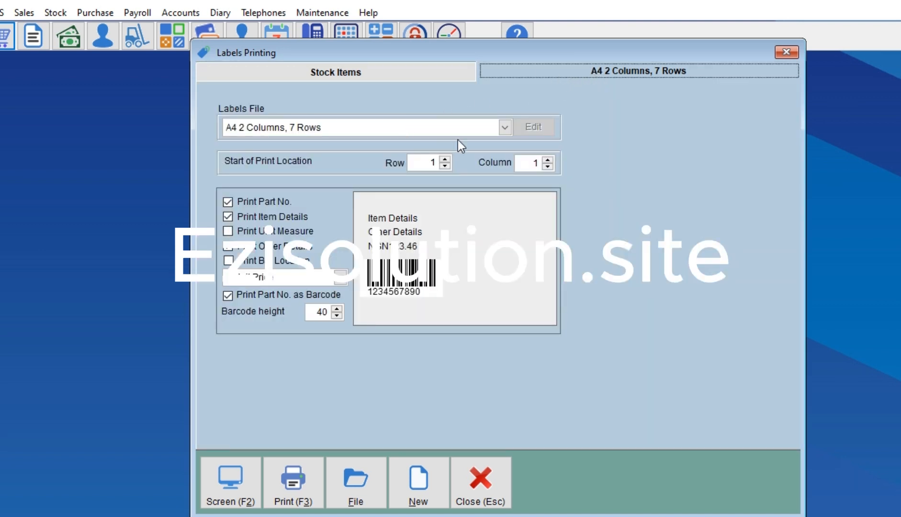
{"action": "left_click", "coordinate": [504, 126]}
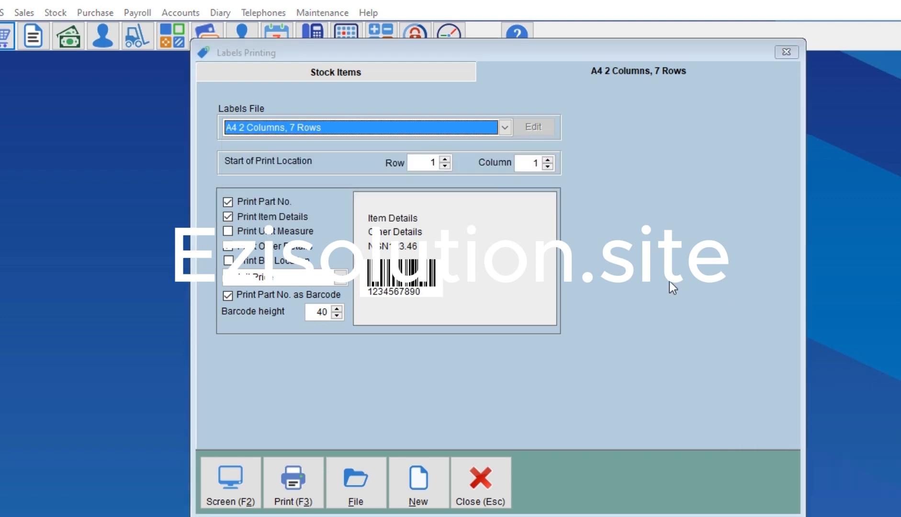
{"action": "left_click", "coordinate": [504, 127]}
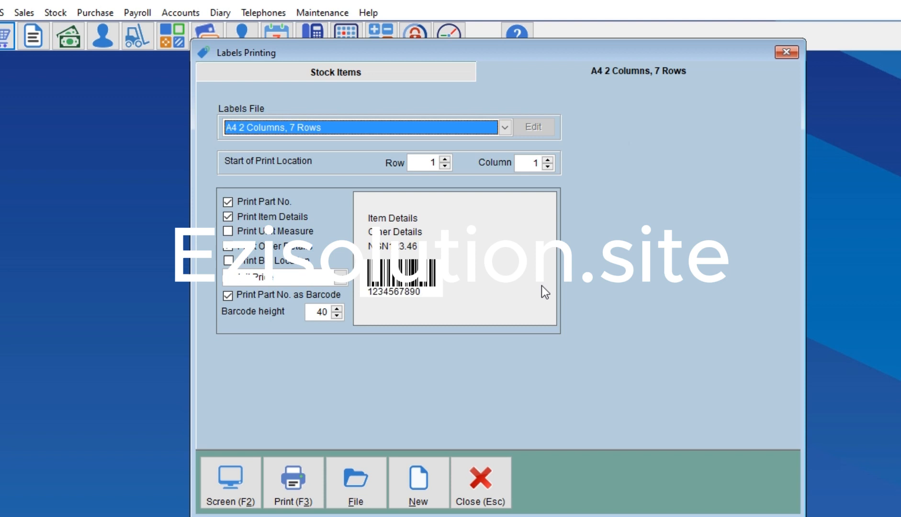
{"action": "mouse_move", "coordinate": [462, 240]}
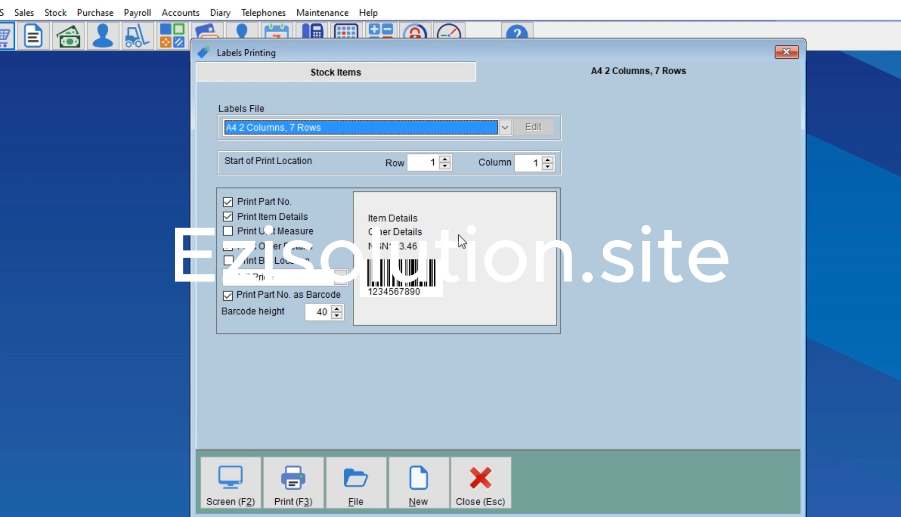
{"action": "mouse_move", "coordinate": [435, 251]}
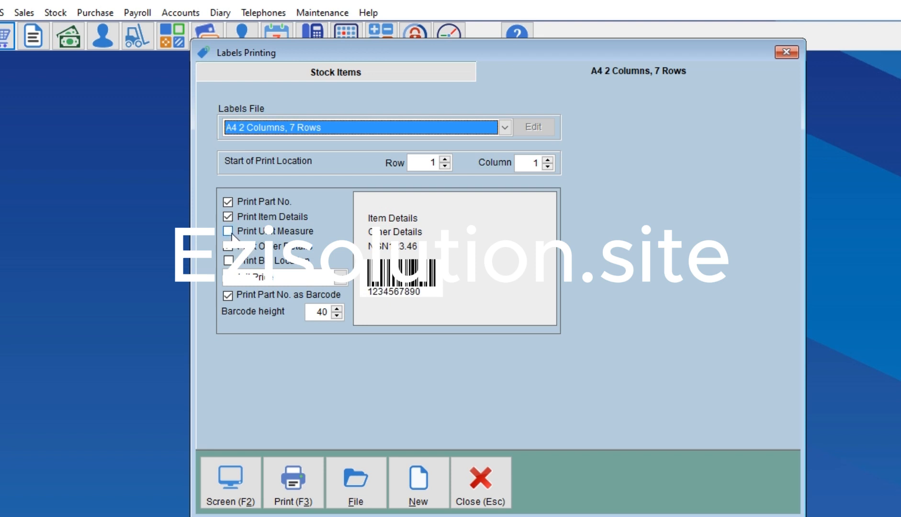
{"action": "left_click", "coordinate": [228, 231]}
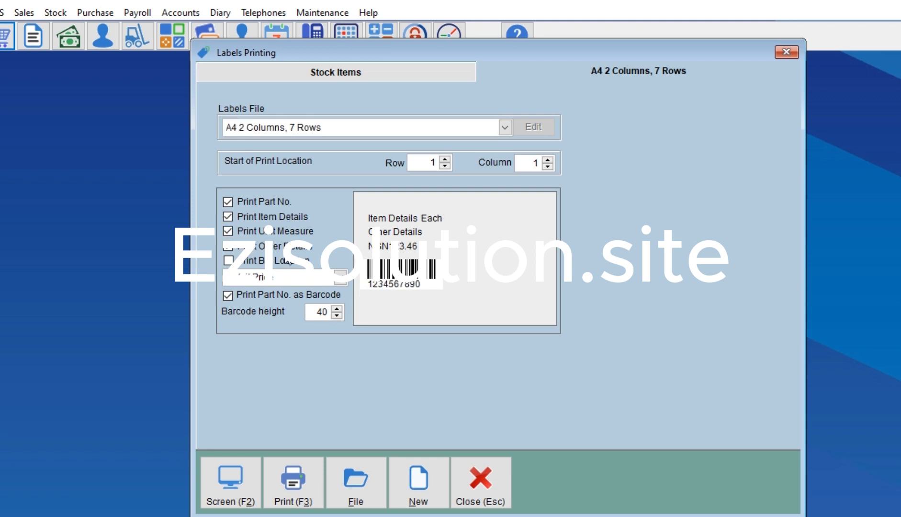
{"action": "left_click", "coordinate": [228, 262]}
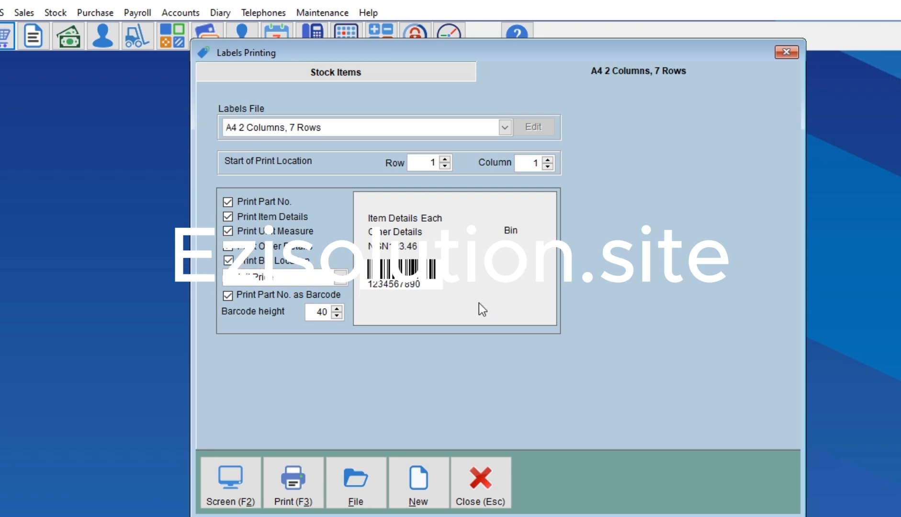
{"action": "mouse_move", "coordinate": [557, 219]}
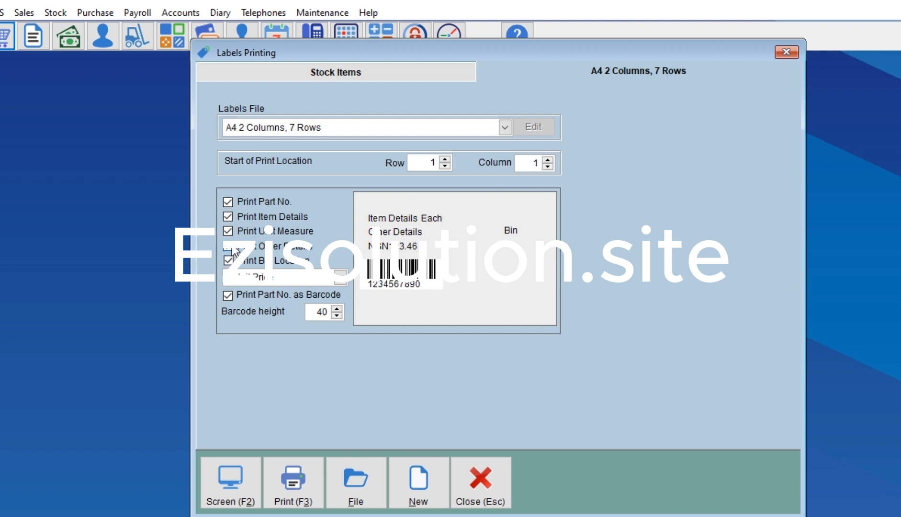
{"action": "left_click", "coordinate": [229, 259]}
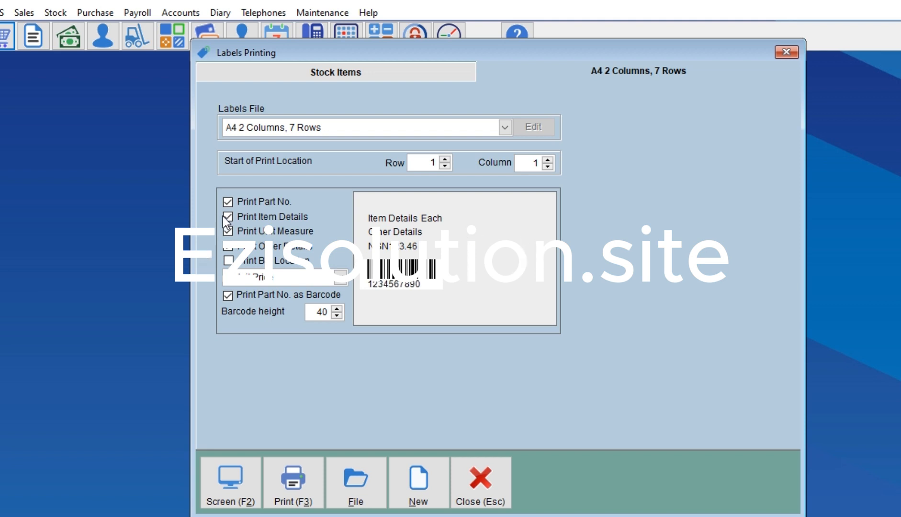
{"action": "left_click", "coordinate": [228, 231]}
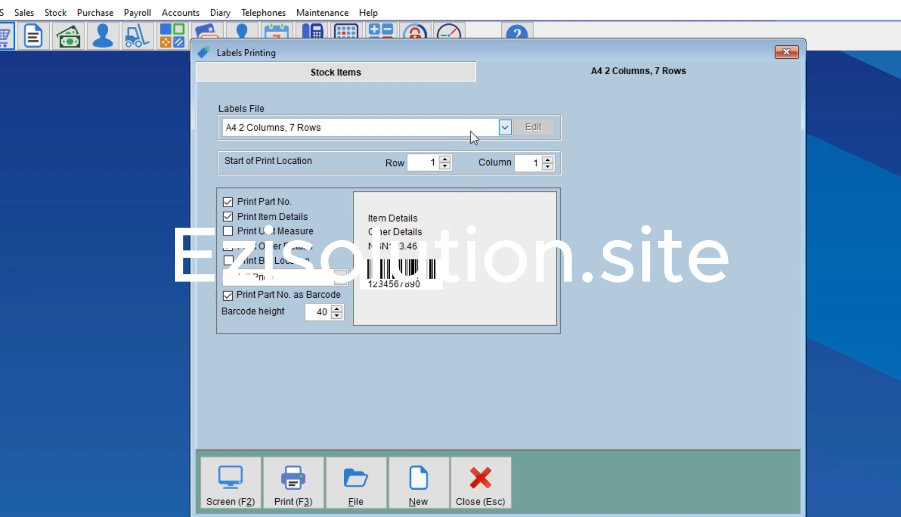
Choose the One Column 1.25" wide x 1" height labels file.
{"action": "left_click", "coordinate": [504, 127]}
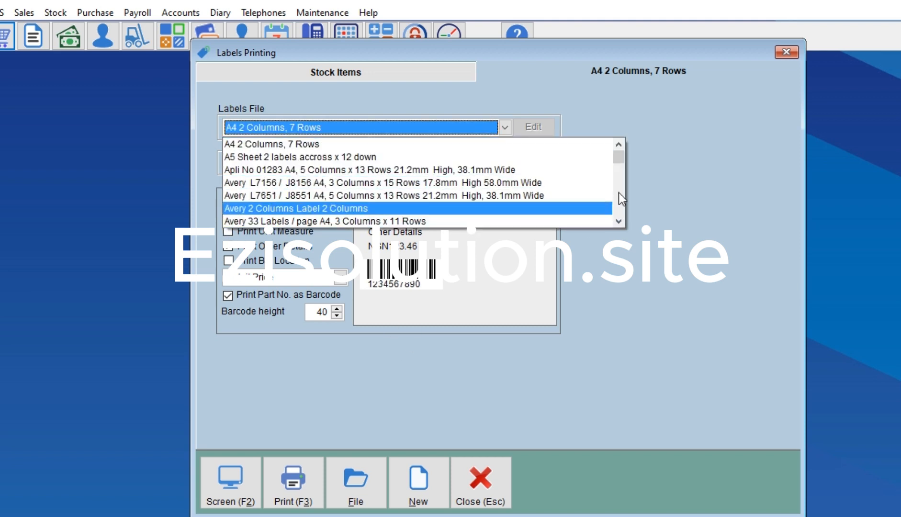
{"action": "scroll", "scroll_direction": "down", "scroll_amount": 3}
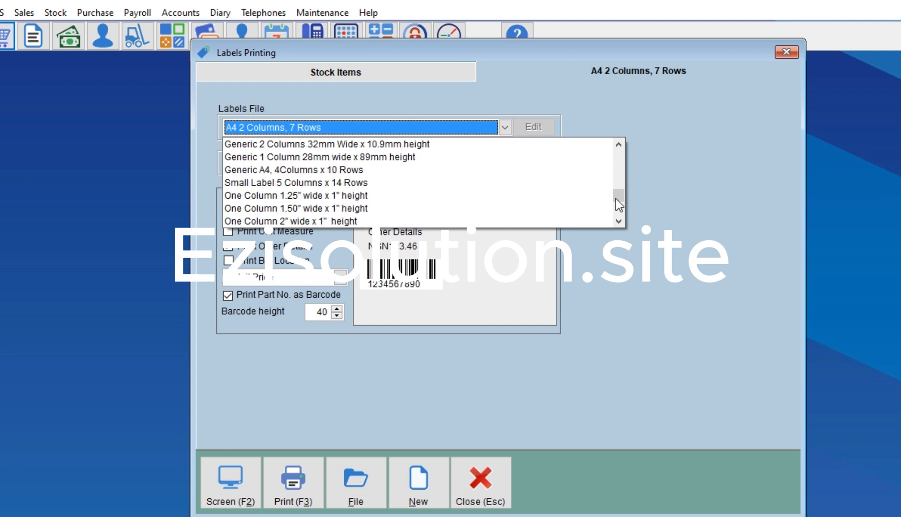
{"action": "mouse_move", "coordinate": [415, 203]}
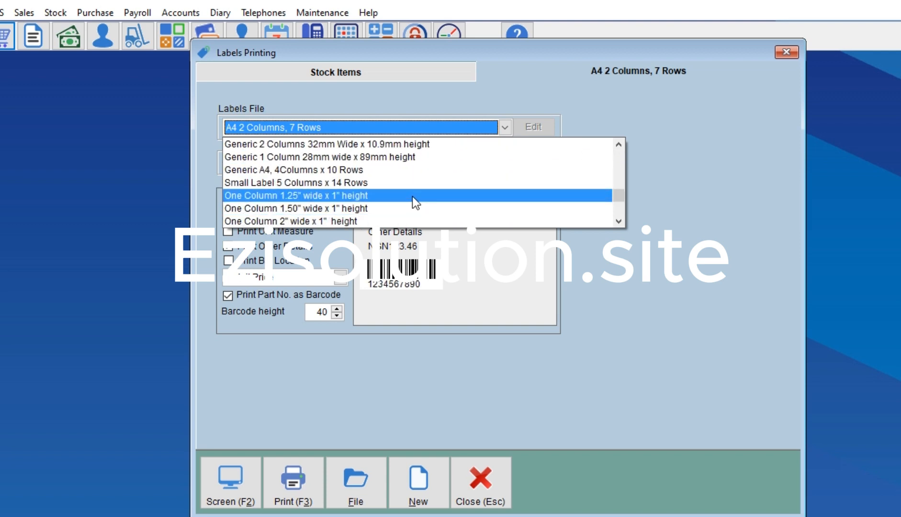
{"action": "mouse_move", "coordinate": [413, 205]}
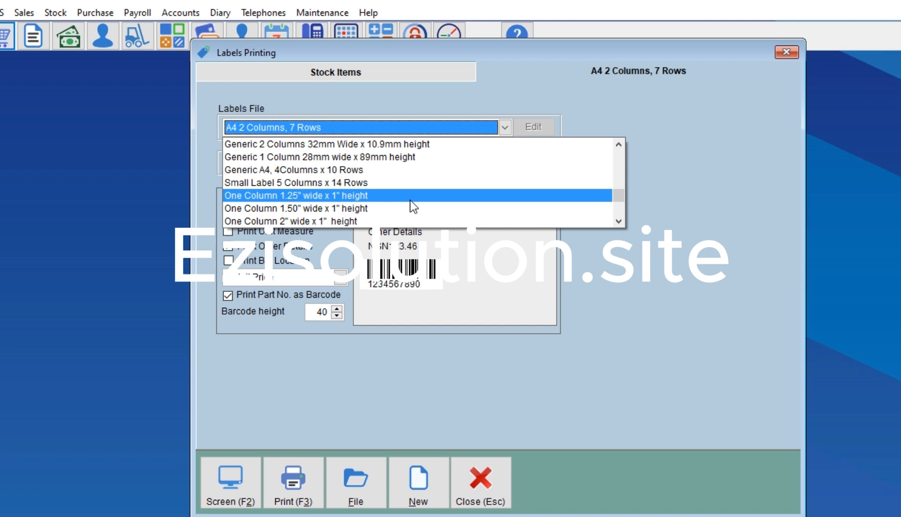
{"action": "left_click", "coordinate": [292, 195]}
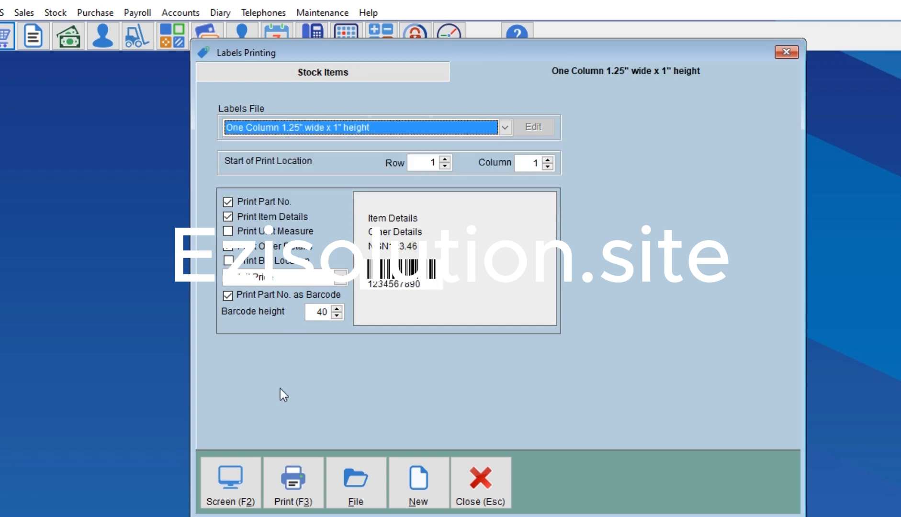
{"action": "mouse_move", "coordinate": [229, 494]}
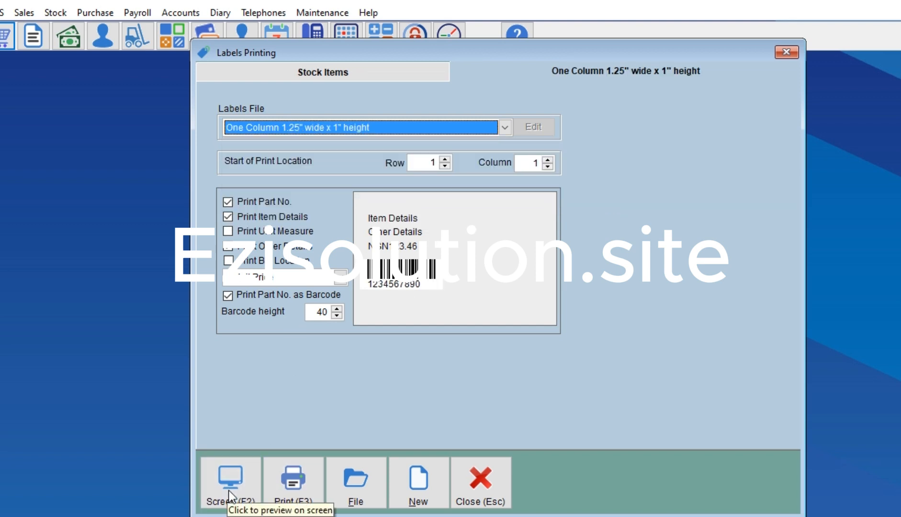
{"action": "left_click", "coordinate": [228, 483]}
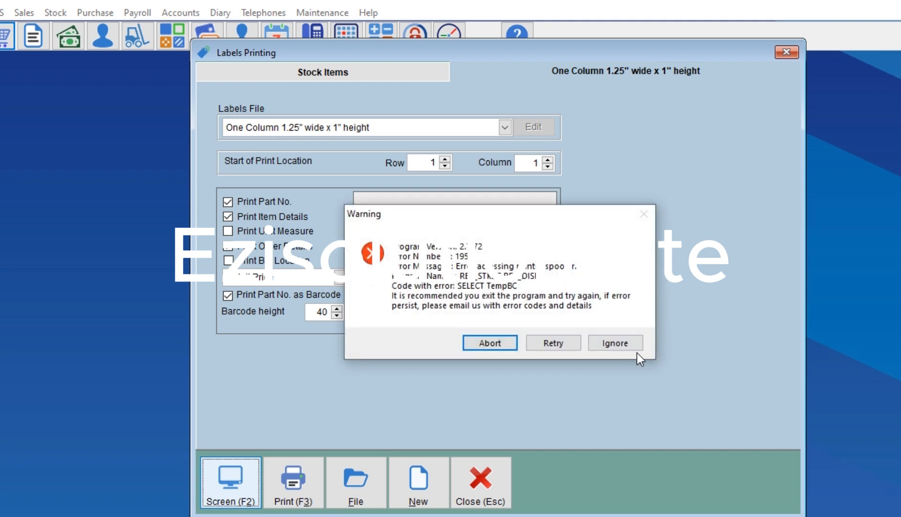
{"action": "left_click", "coordinate": [615, 342]}
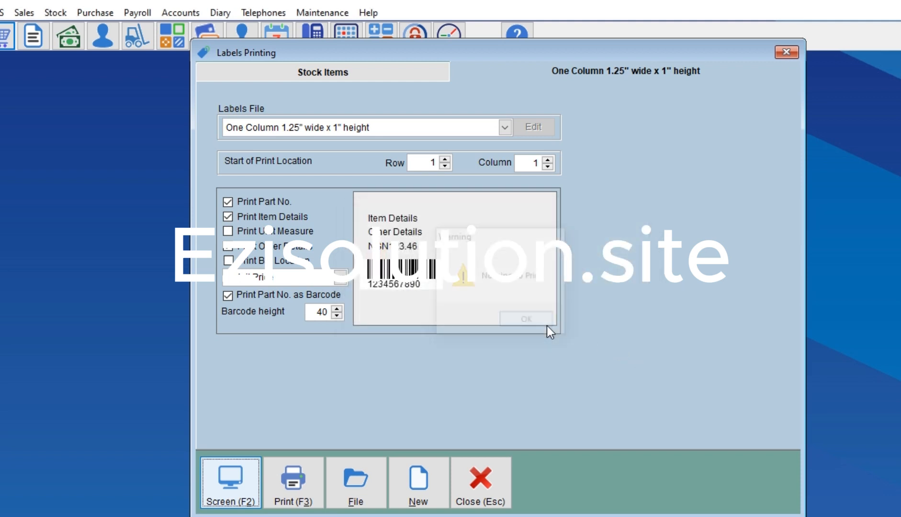
{"action": "left_click", "coordinate": [525, 318]}
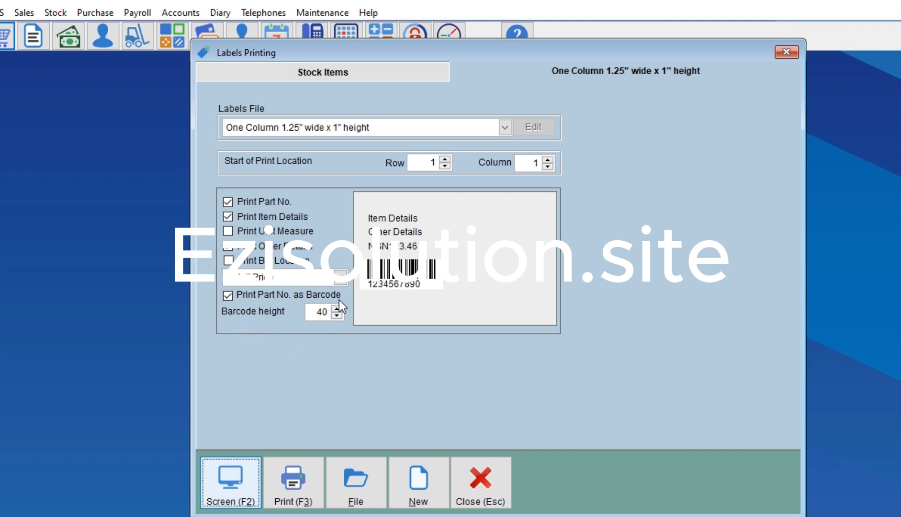
{"action": "mouse_move", "coordinate": [318, 334]}
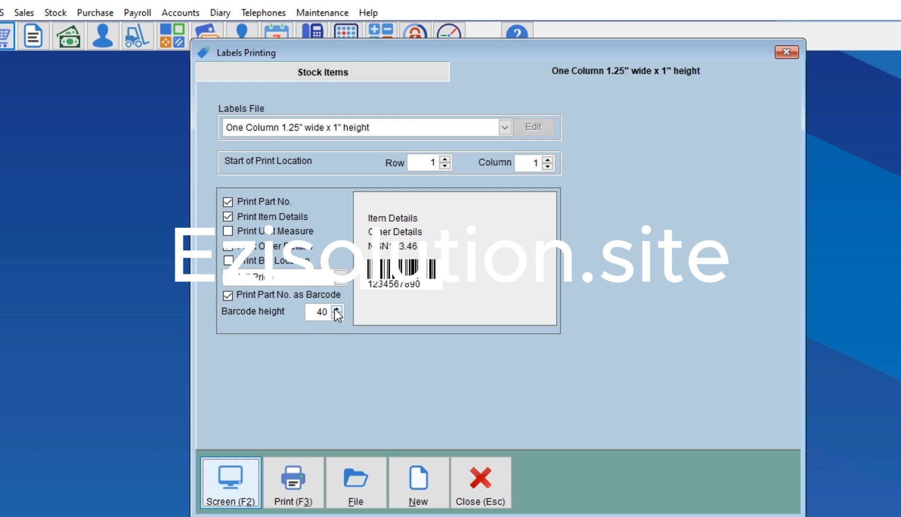
Raise the barcode height from 40 to 48 for the One Column 1.25" x 1" labels.
{"action": "left_click", "coordinate": [337, 309]}
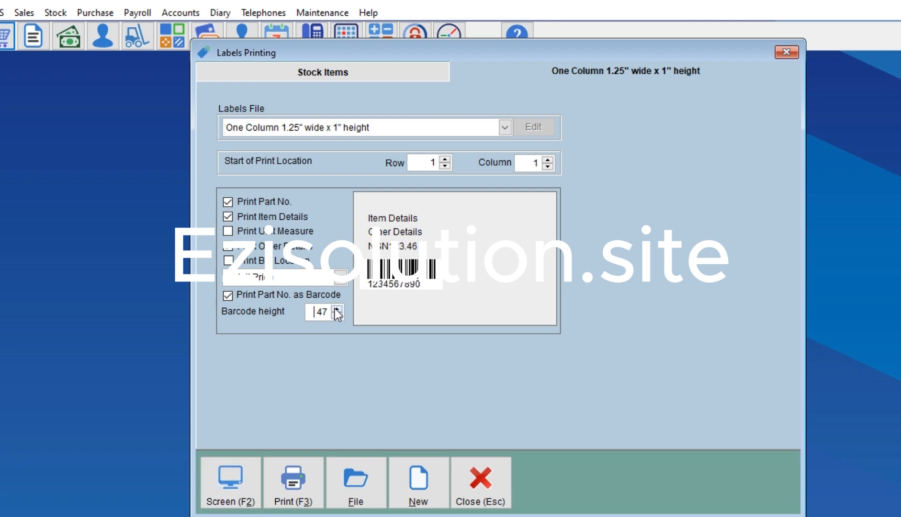
{"action": "left_click", "coordinate": [339, 308]}
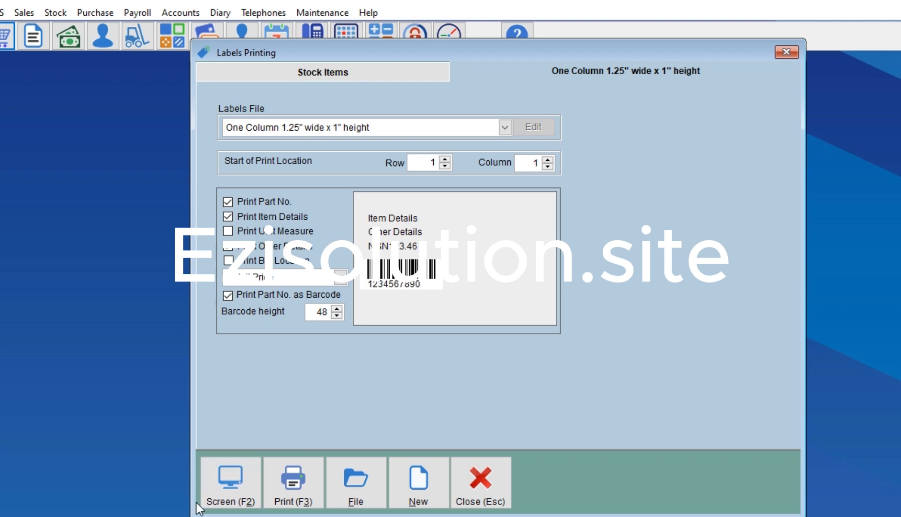